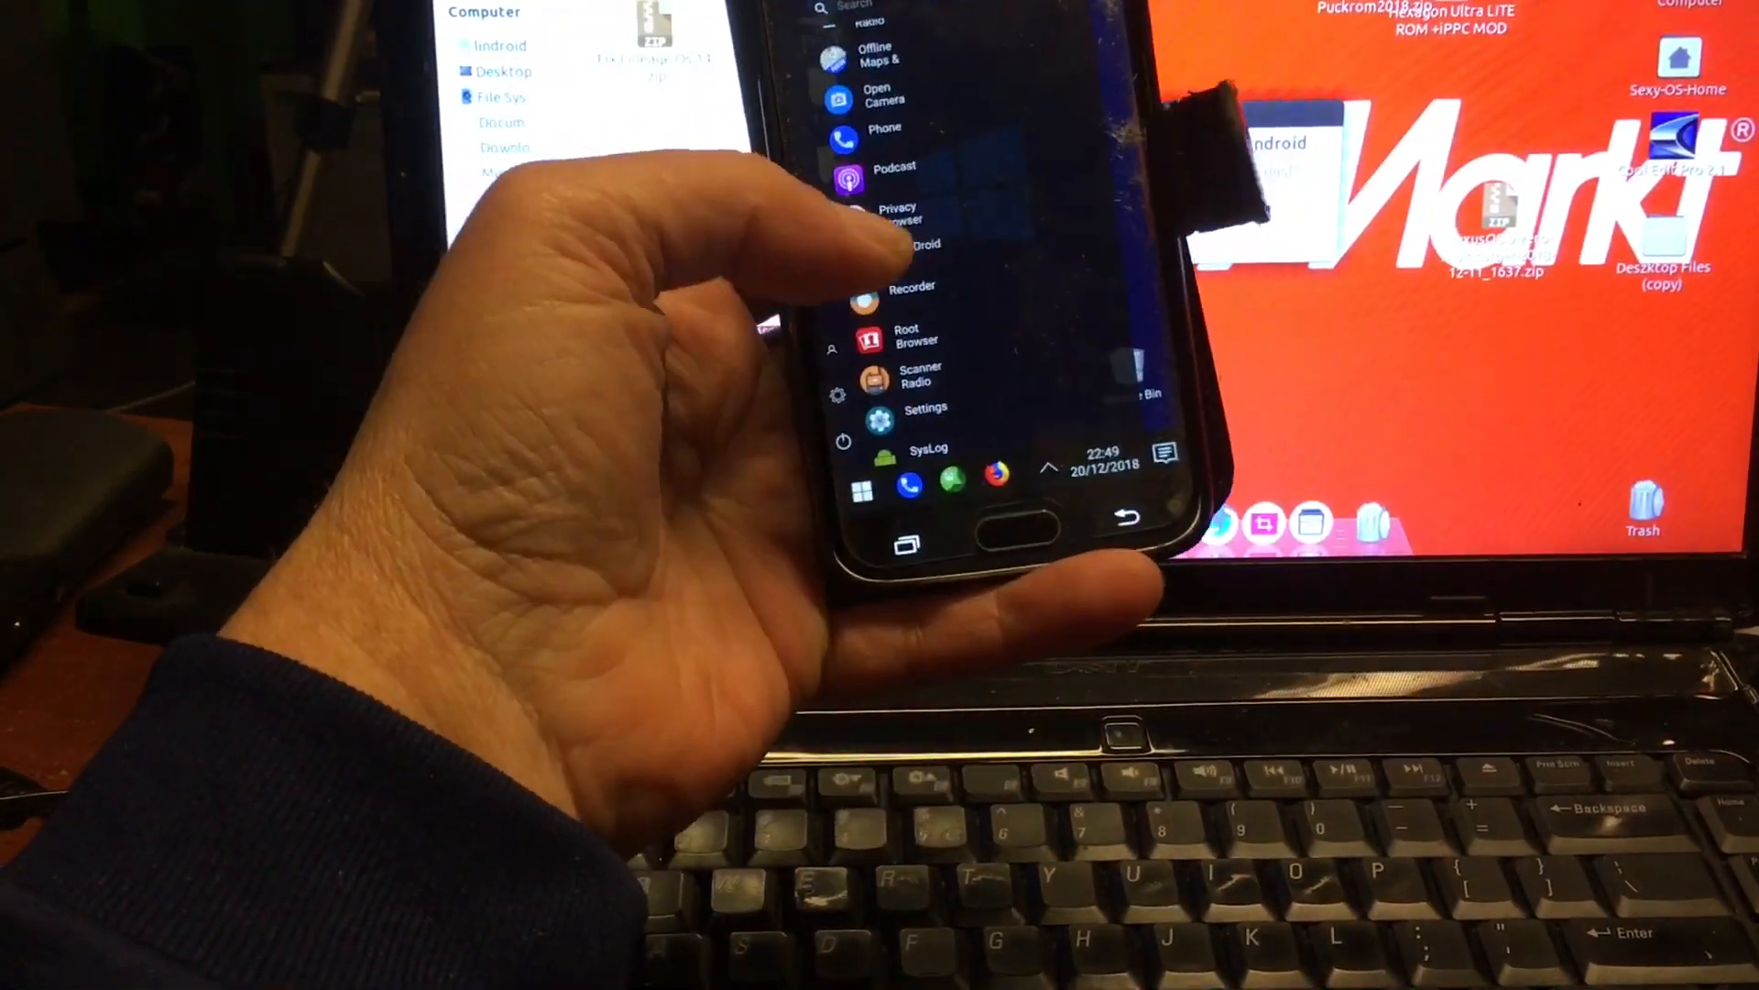
{"action": "scroll", "scroll_direction": "down", "scroll_amount": 3}
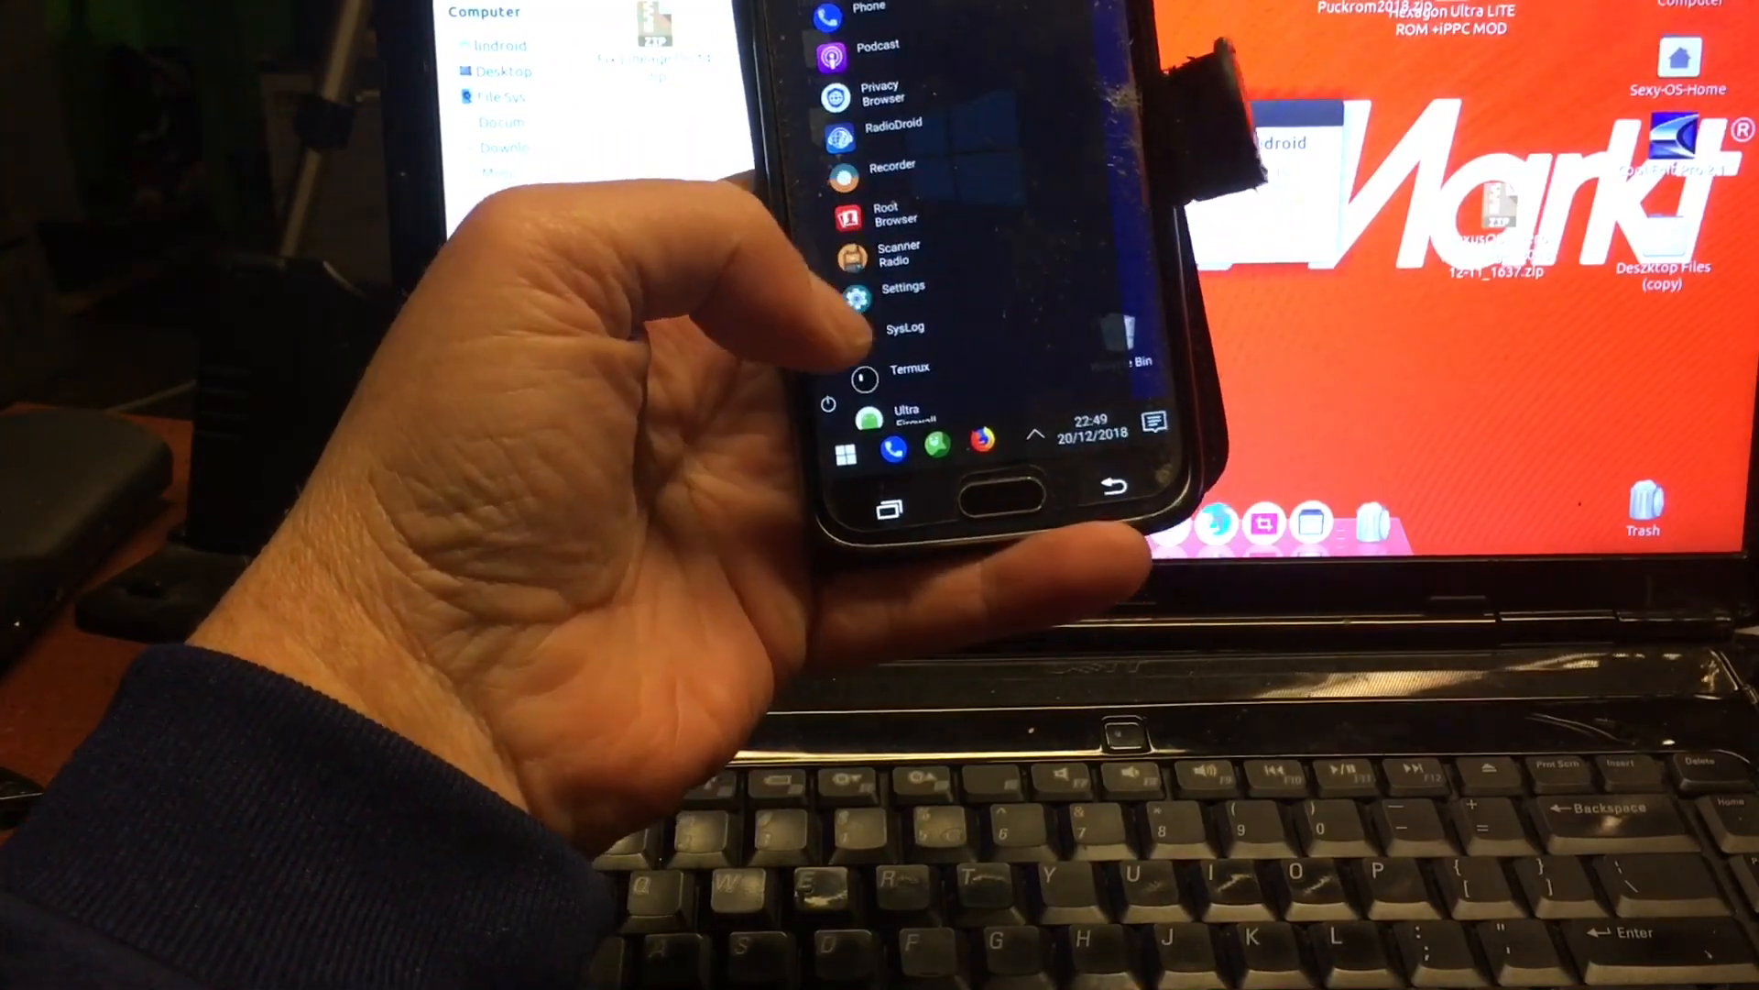